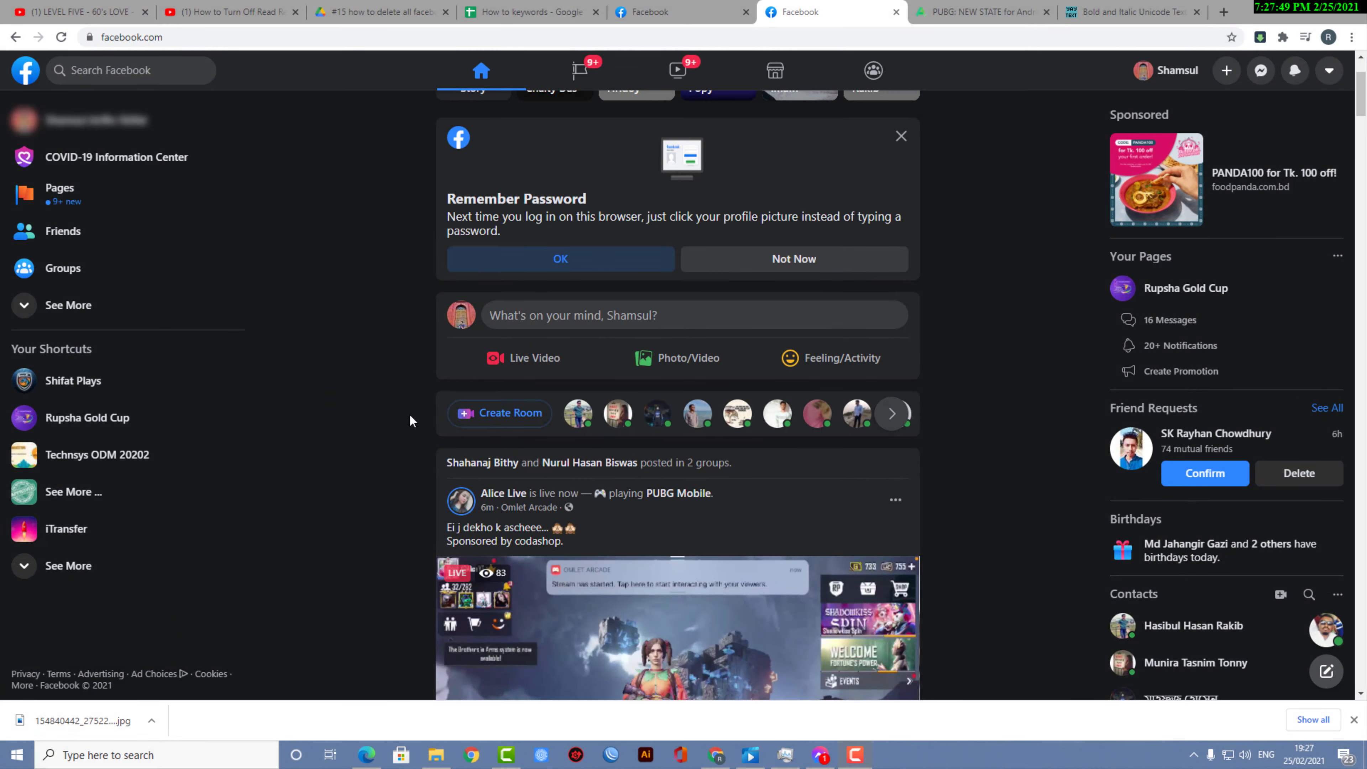
{"action": "mouse_move", "coordinate": [547, 318]}
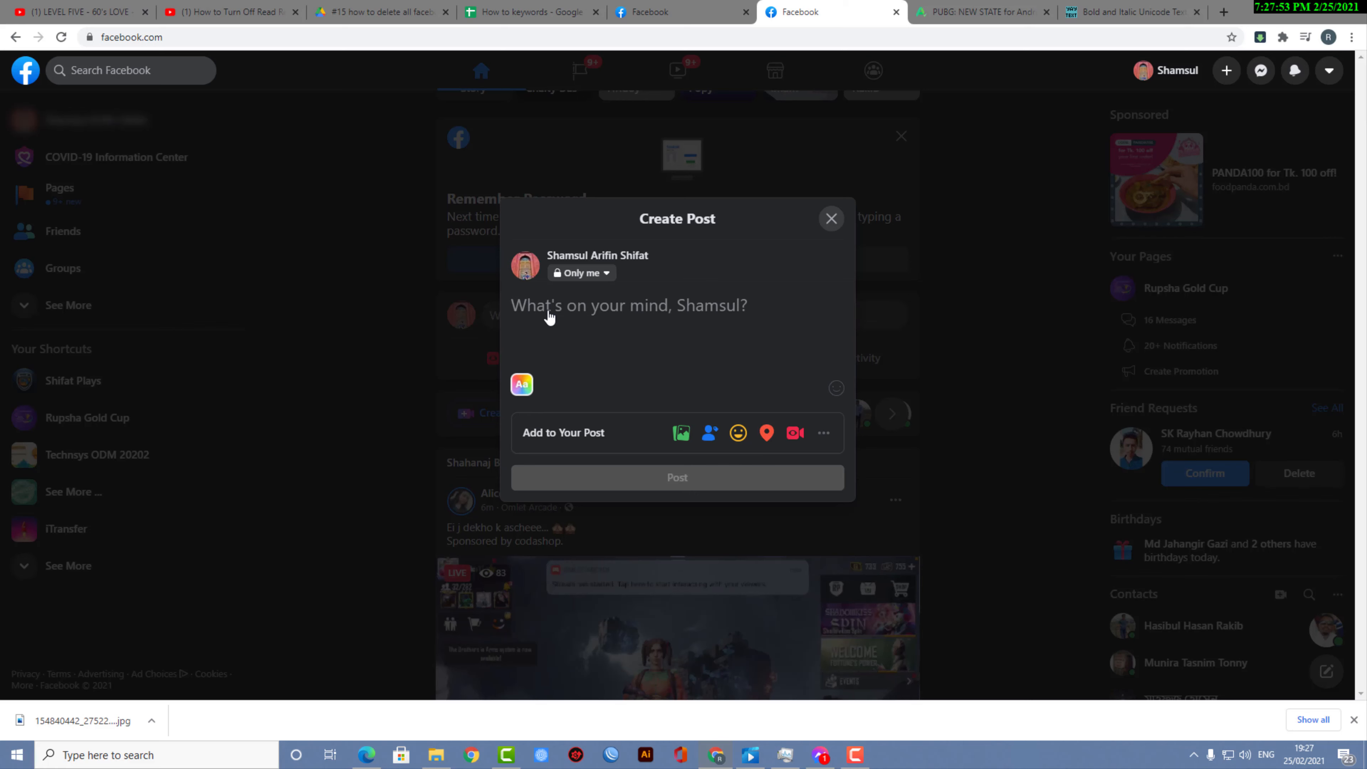
Write "This is a bold text post" in the Create Post box and add "Hello" at the start.
{"action": "left_click", "coordinate": [549, 306]}
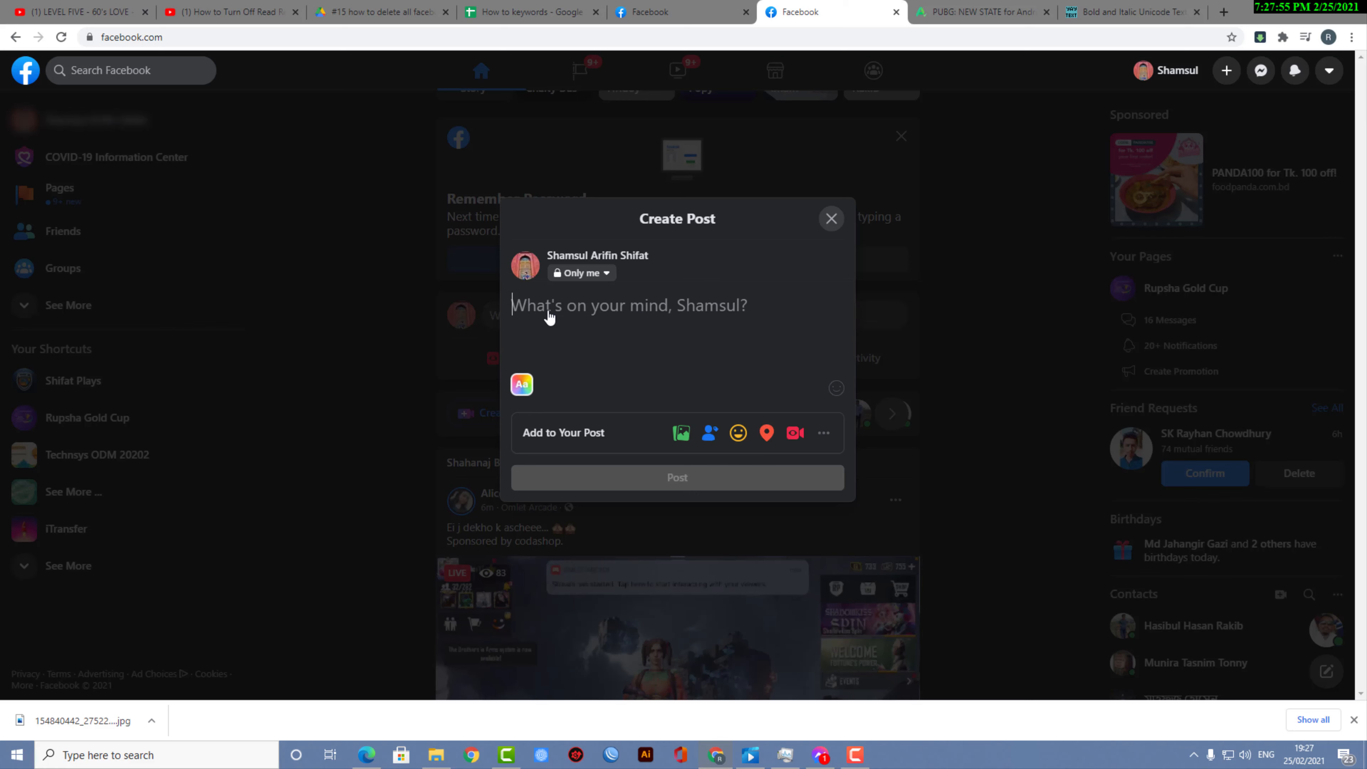
{"action": "type", "text": "This"}
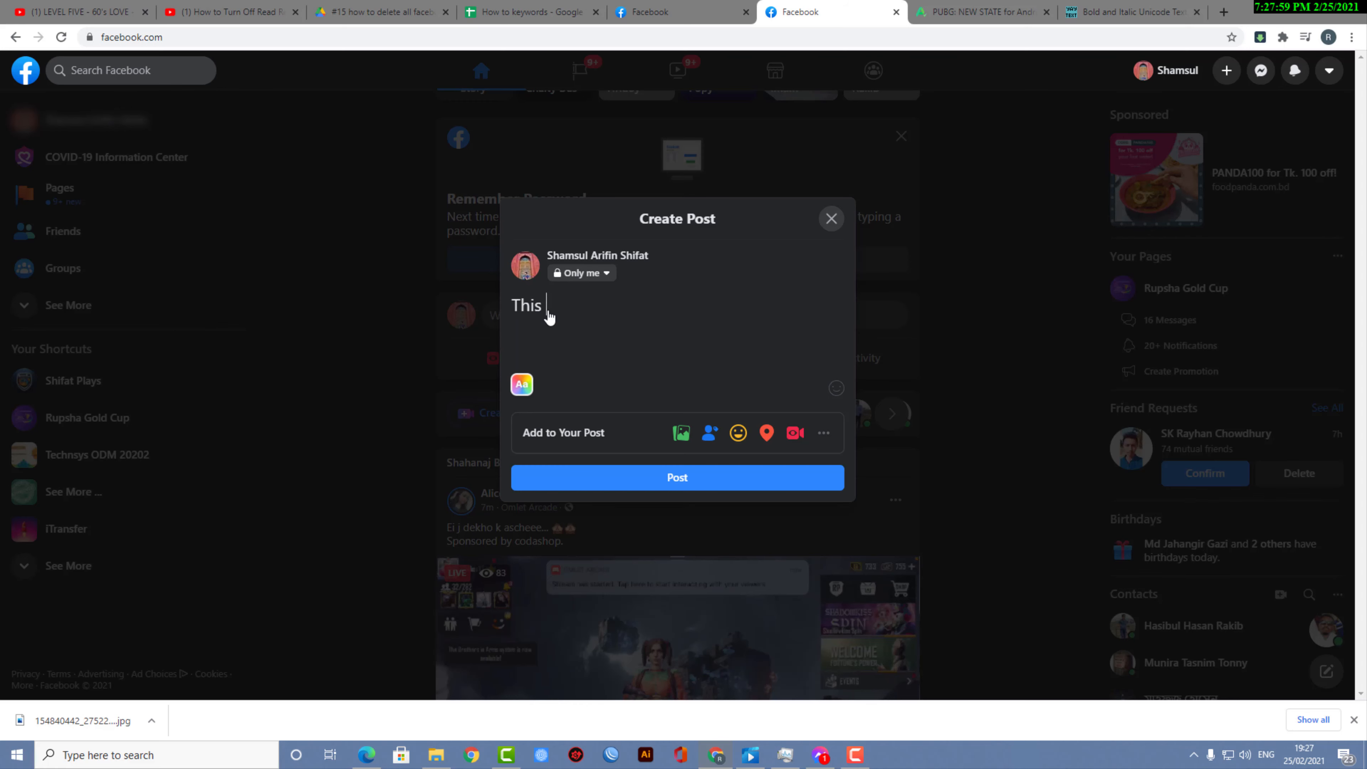
{"action": "type", "text": "is a bold te"}
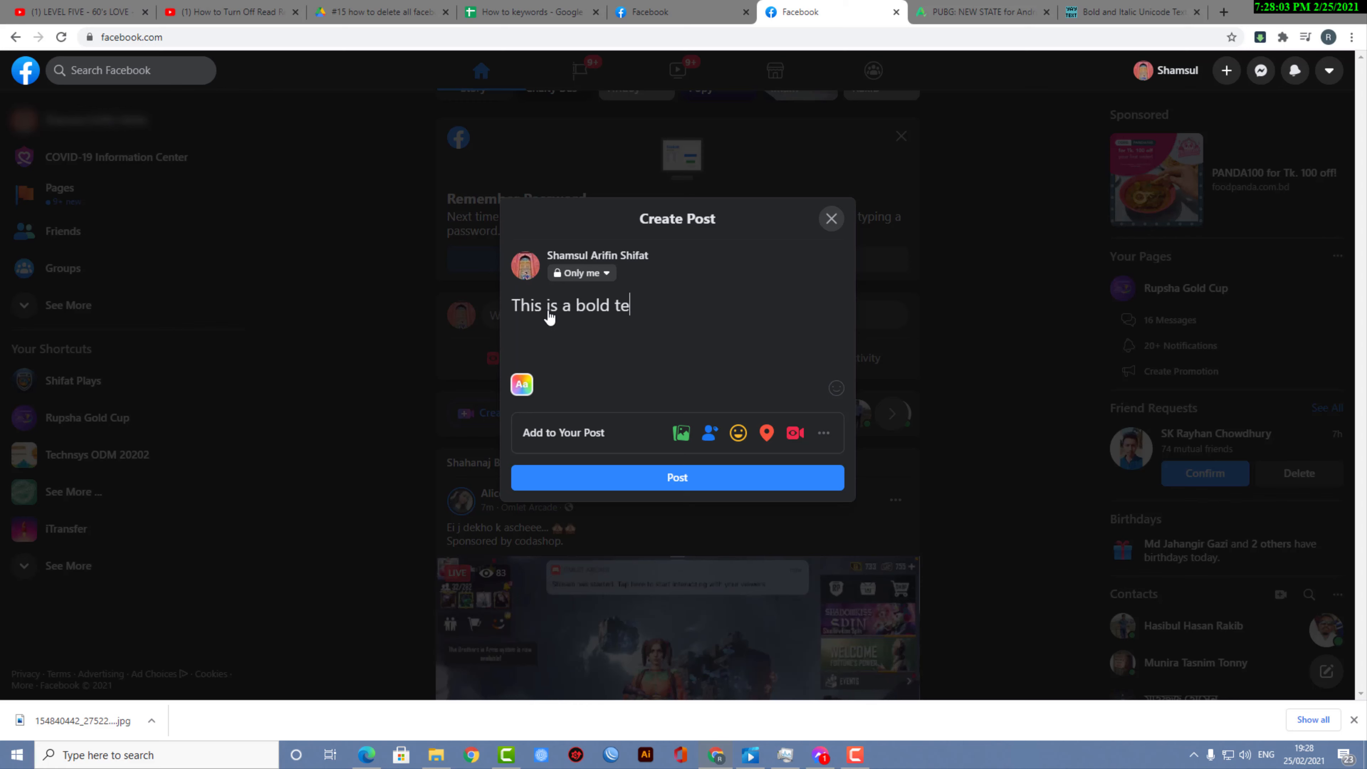
{"action": "type", "text": "xt post"}
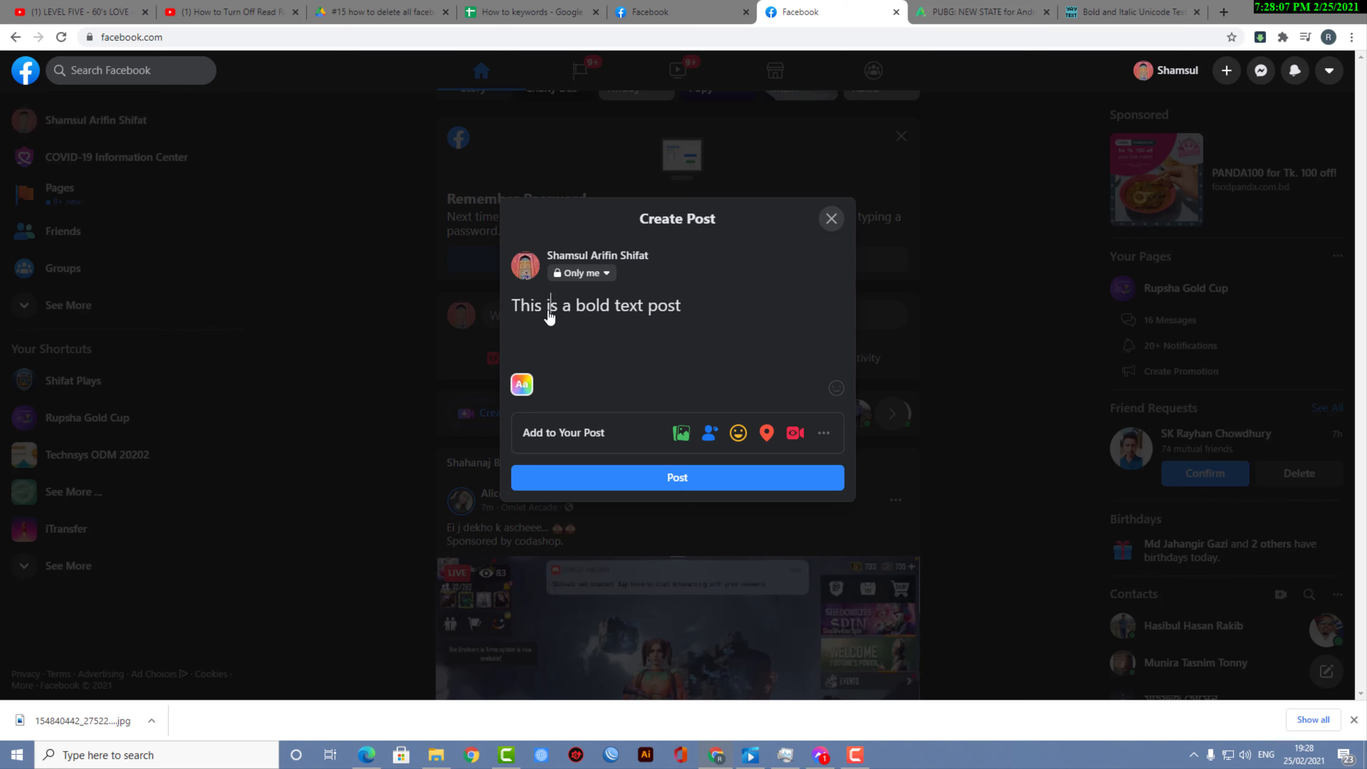
{"action": "type", "text": "Hello"}
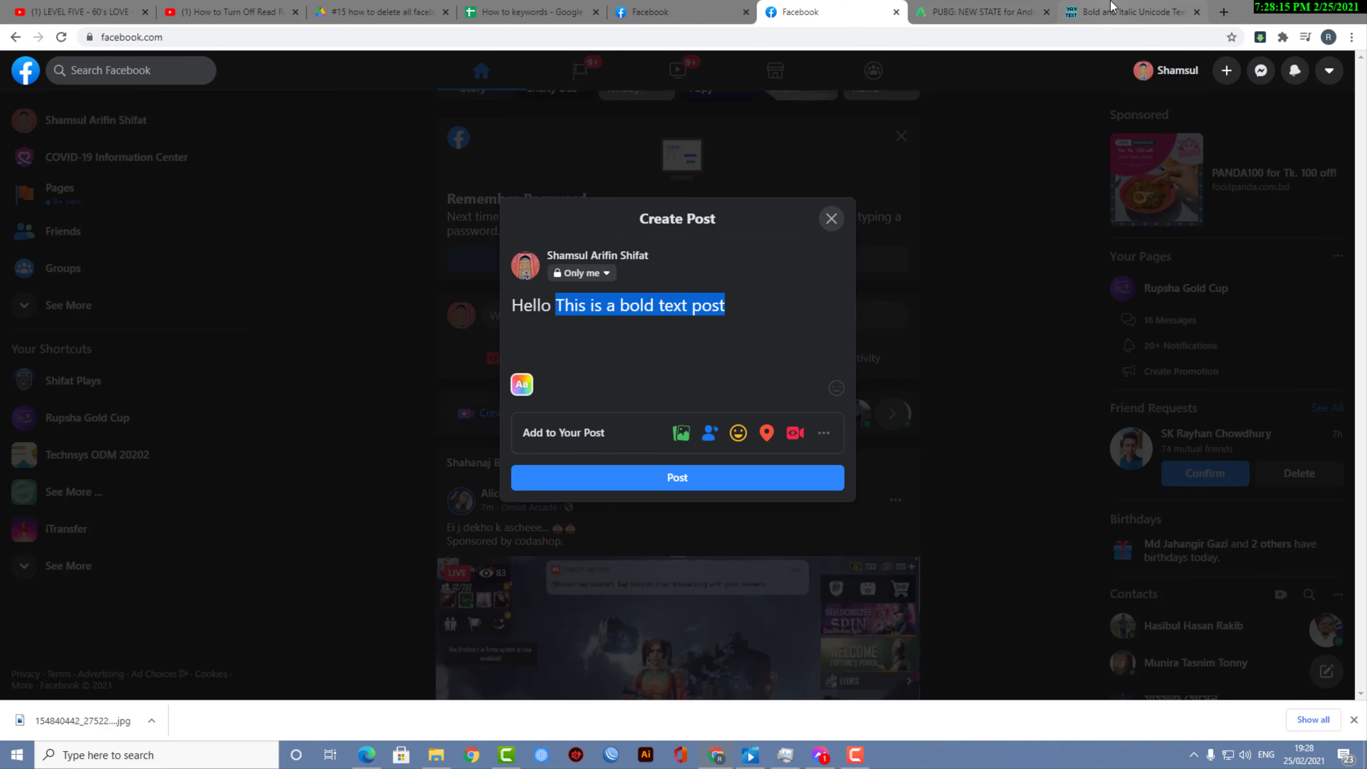
Paste the phrase into YayText, copy its Bold (serif) version and return to Facebook.
{"action": "left_click", "coordinate": [1127, 11]}
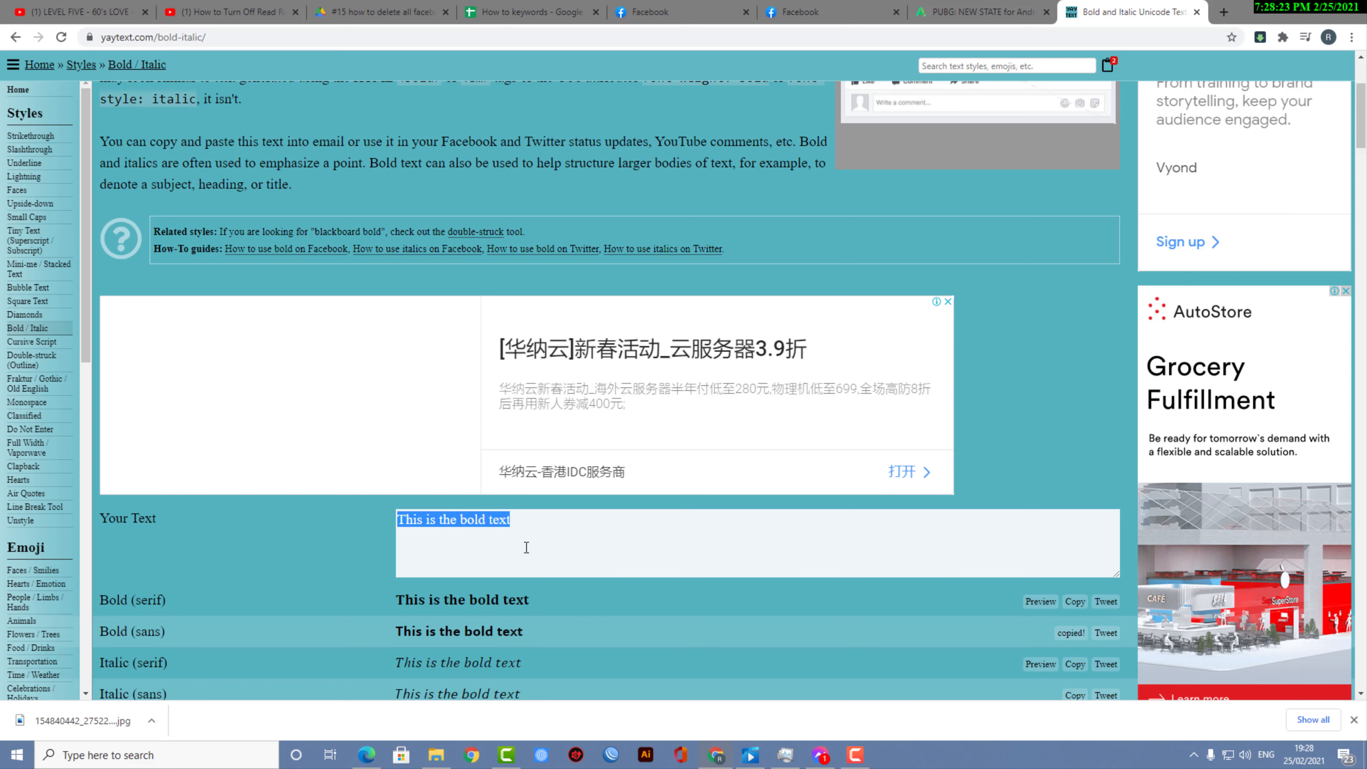
{"action": "type", "text": "This is a bold text postThis is a bold text post"}
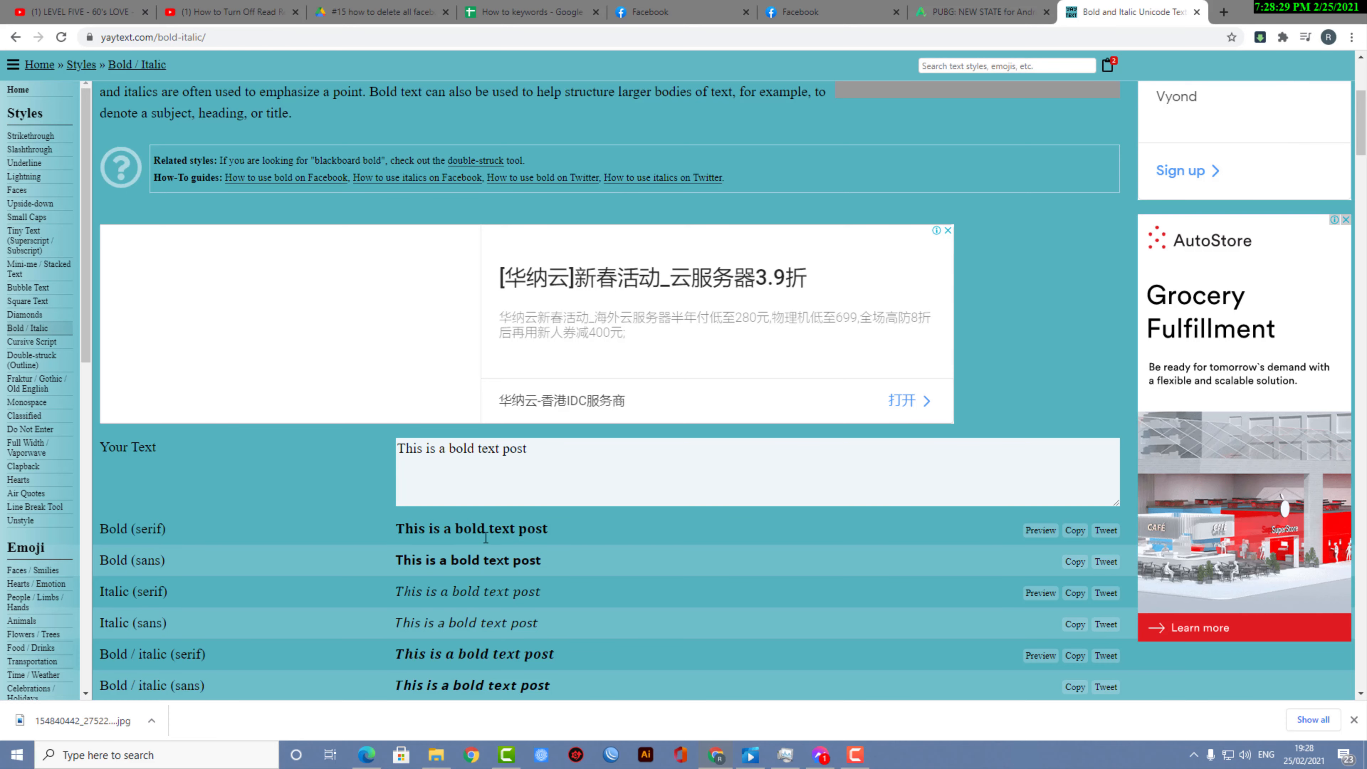
{"action": "scroll", "scroll_direction": "down", "scroll_amount": 3}
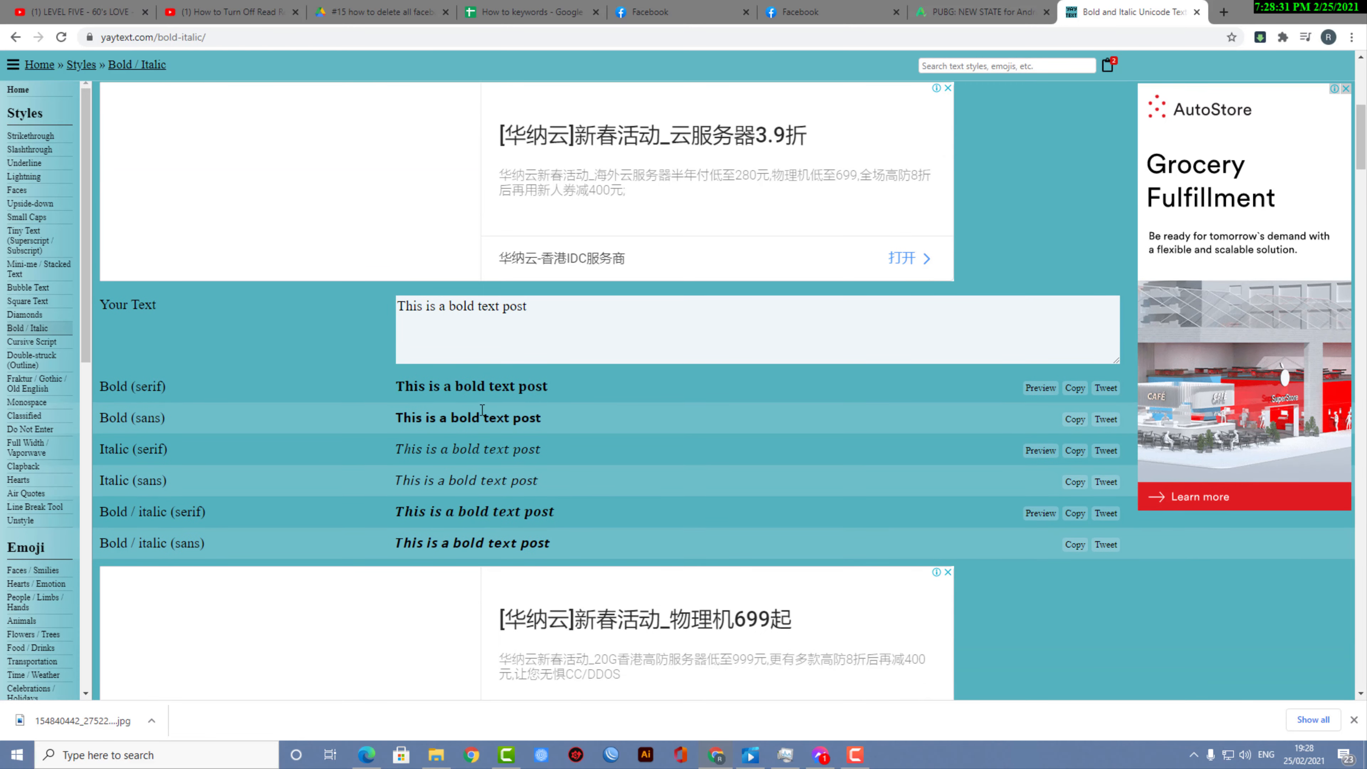
{"action": "mouse_move", "coordinate": [1010, 404]}
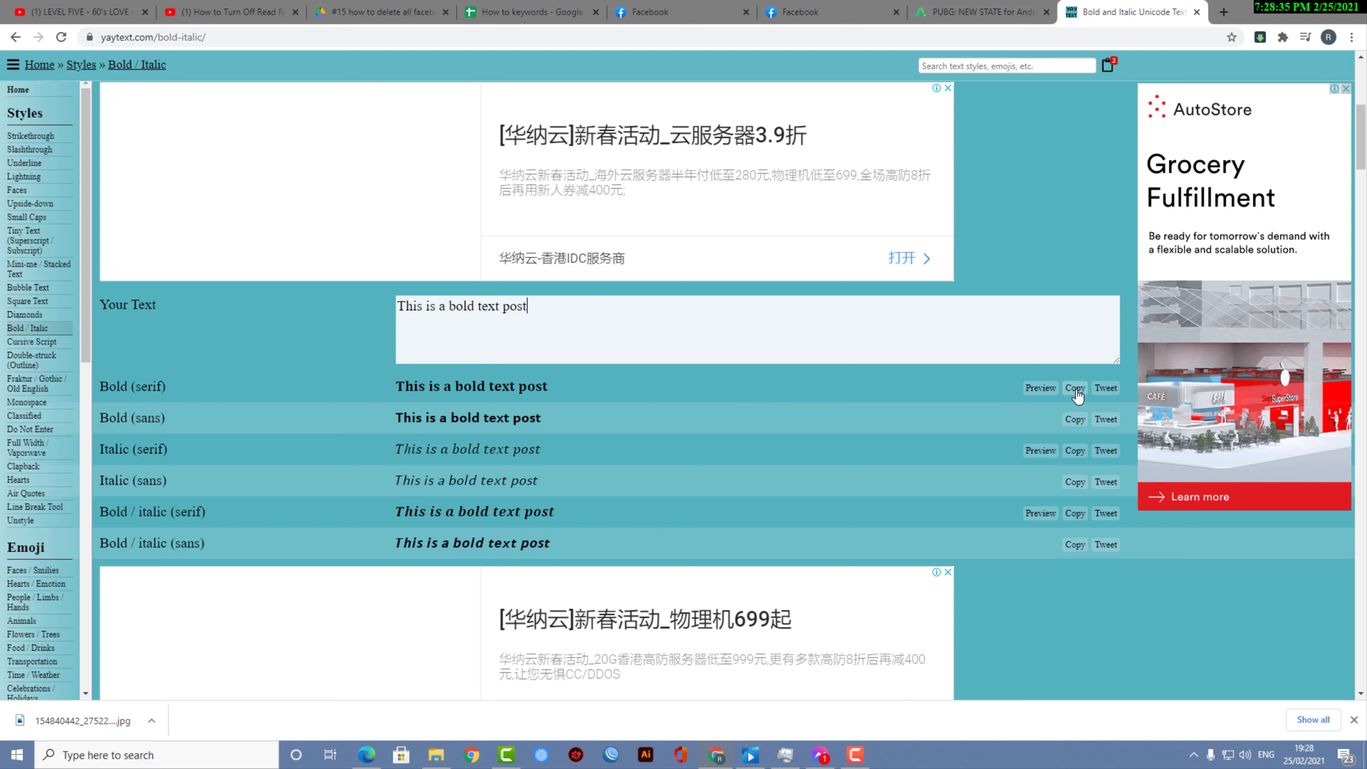
{"action": "left_click", "coordinate": [1075, 388]}
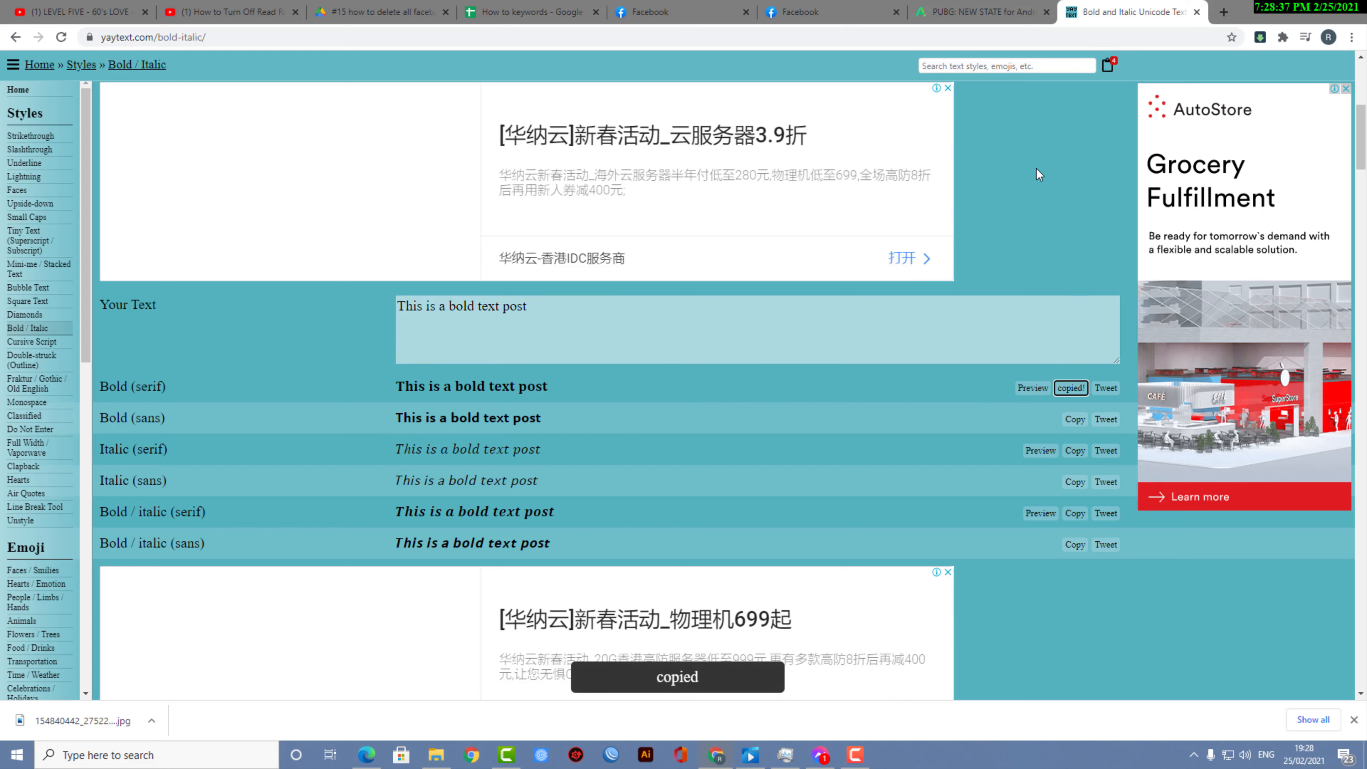
{"action": "left_click", "coordinate": [799, 11]}
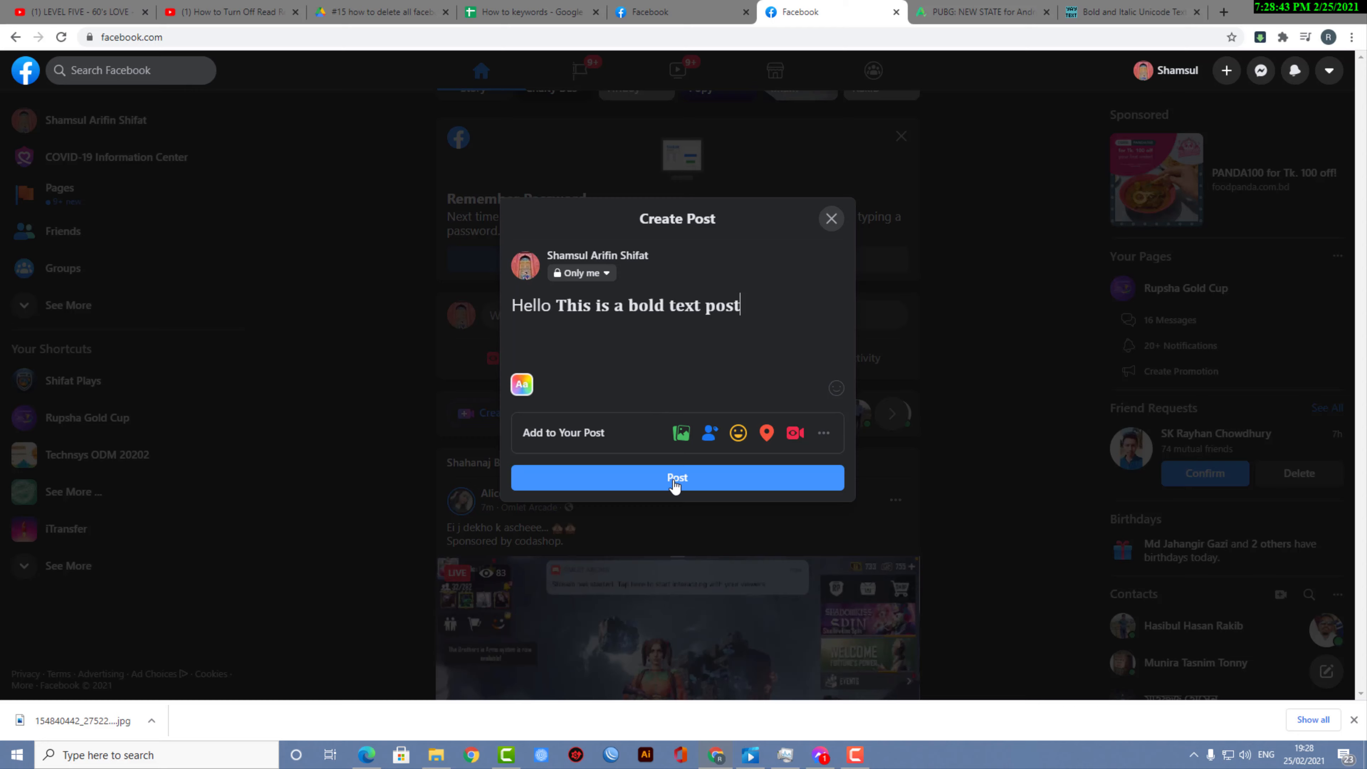
Publish the post so "Hello" with the bold phrase appears on the timeline.
{"action": "left_click", "coordinate": [678, 478]}
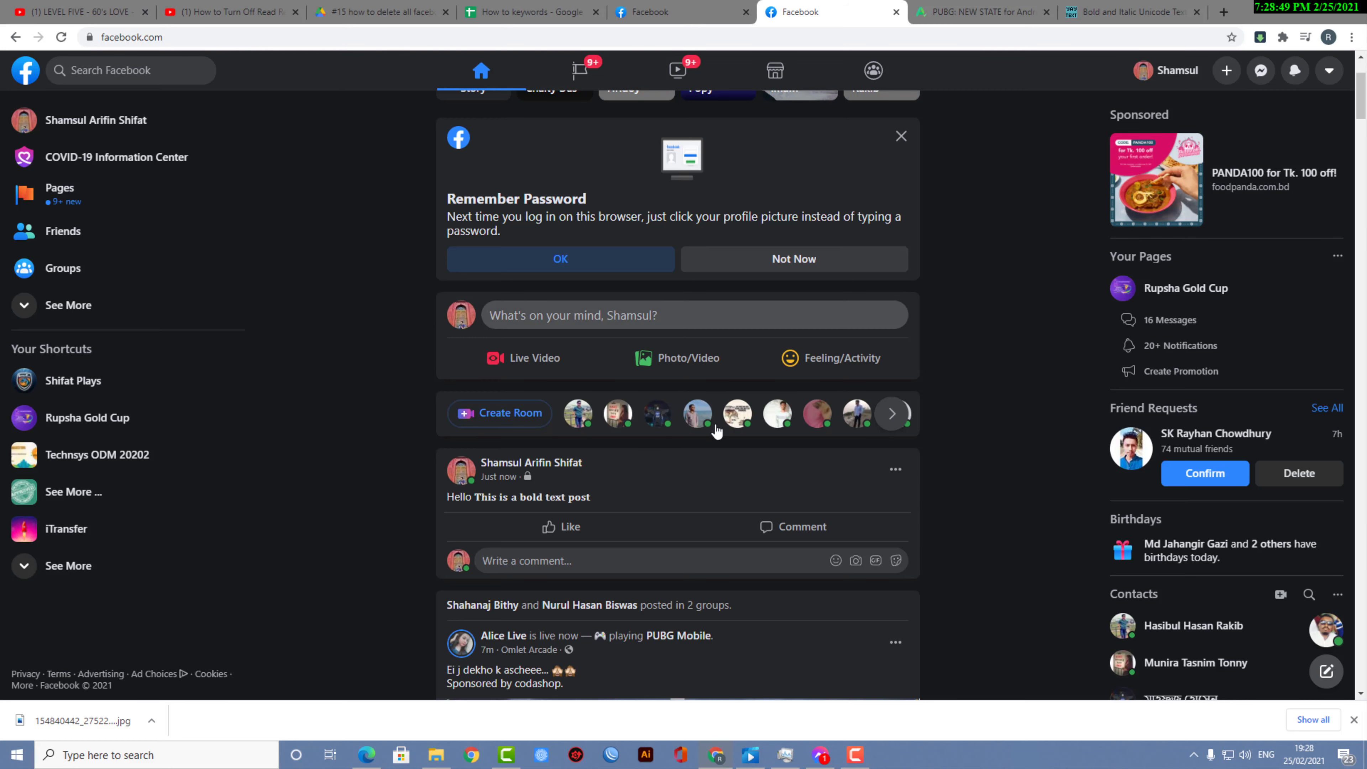
{"action": "left_click", "coordinate": [1329, 70]}
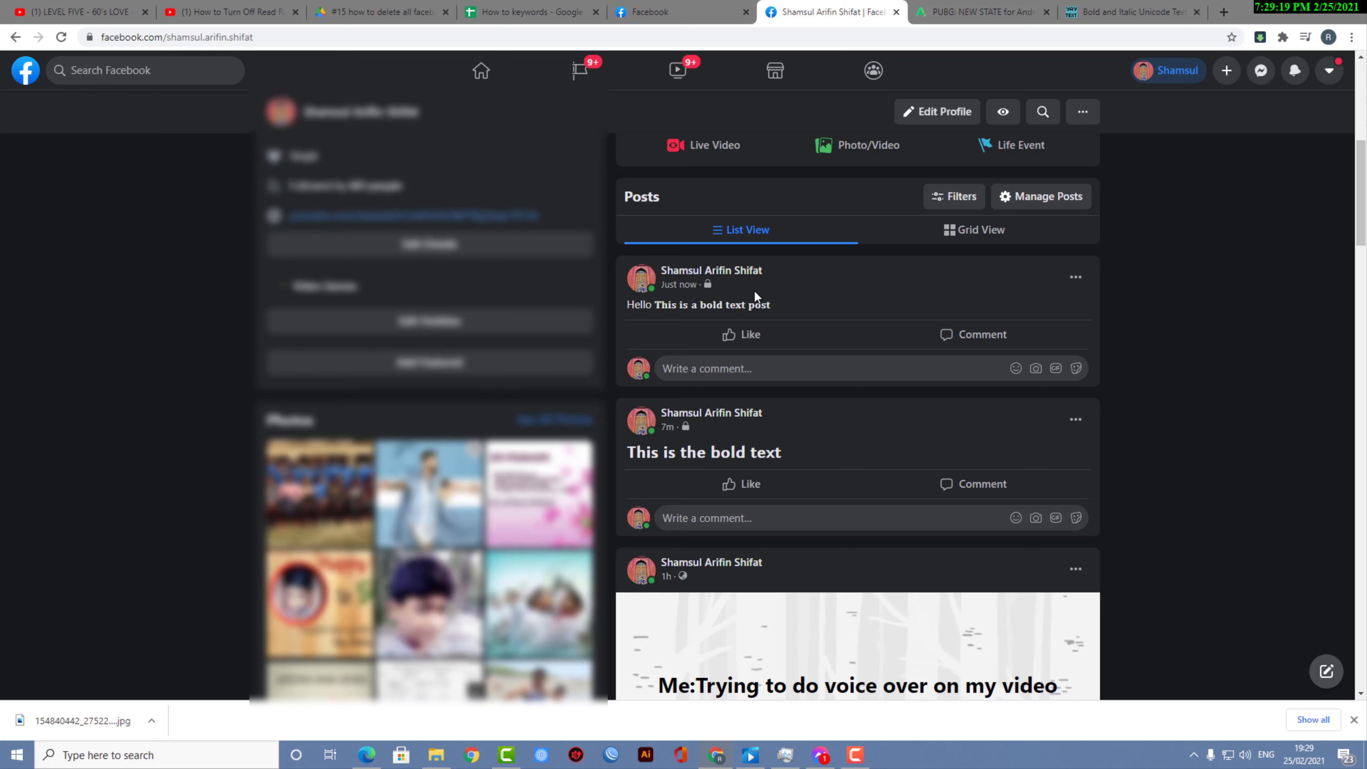
{"action": "mouse_move", "coordinate": [769, 300]}
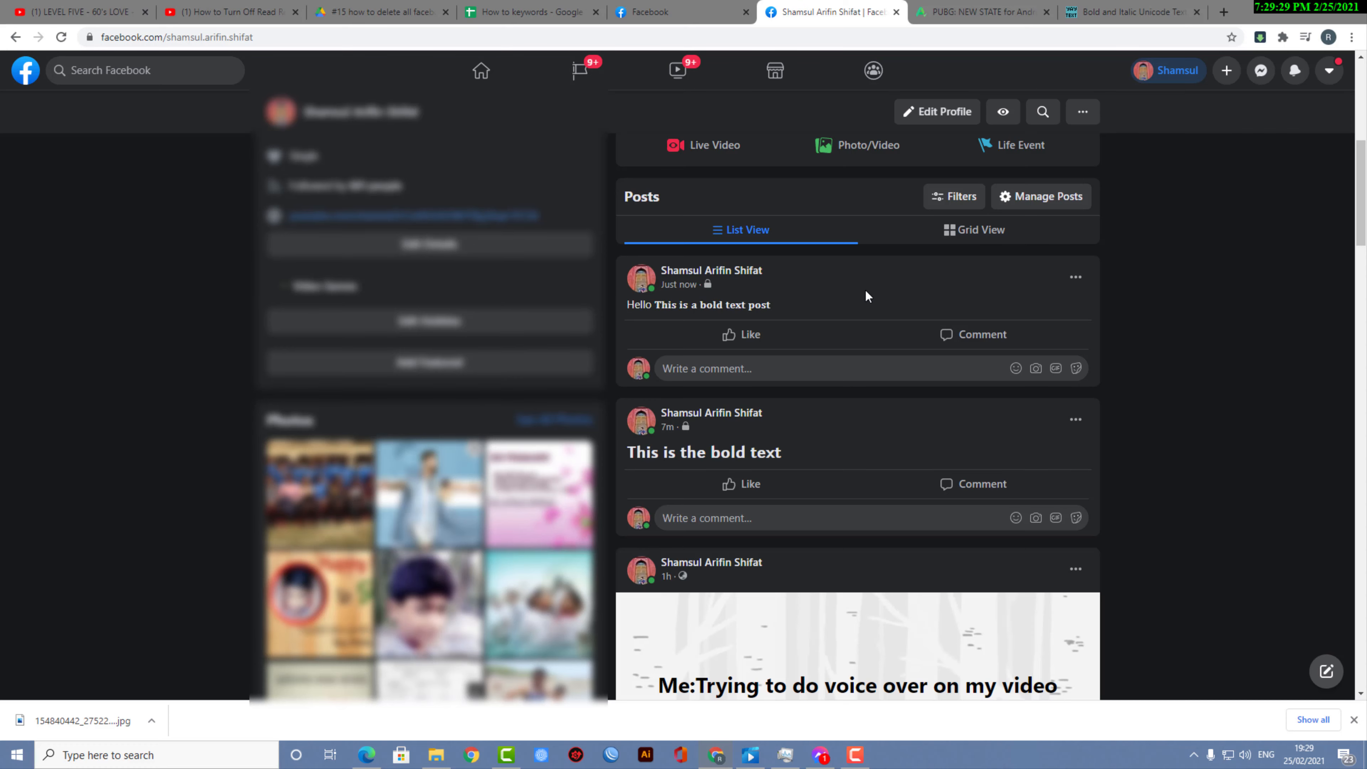
{"action": "mouse_move", "coordinate": [836, 298]}
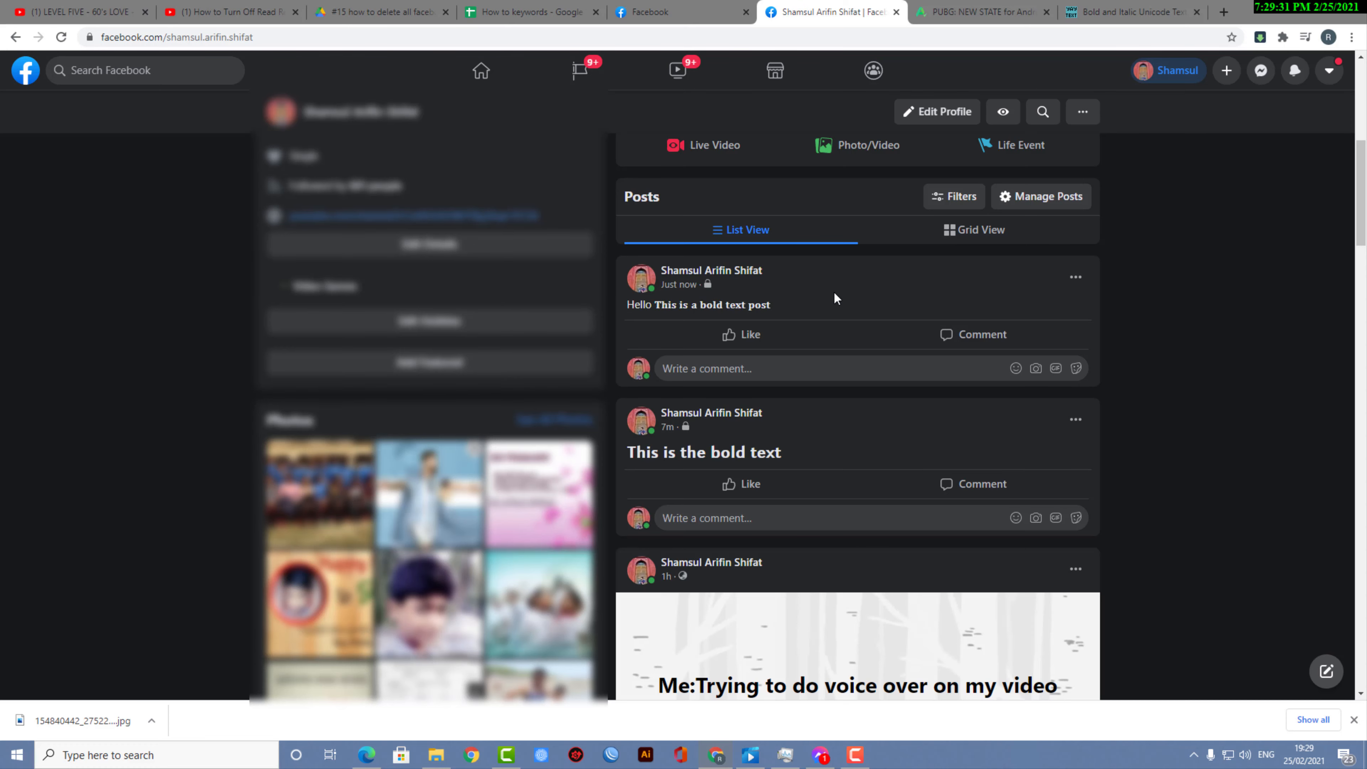
{"action": "mouse_move", "coordinate": [1009, 307]}
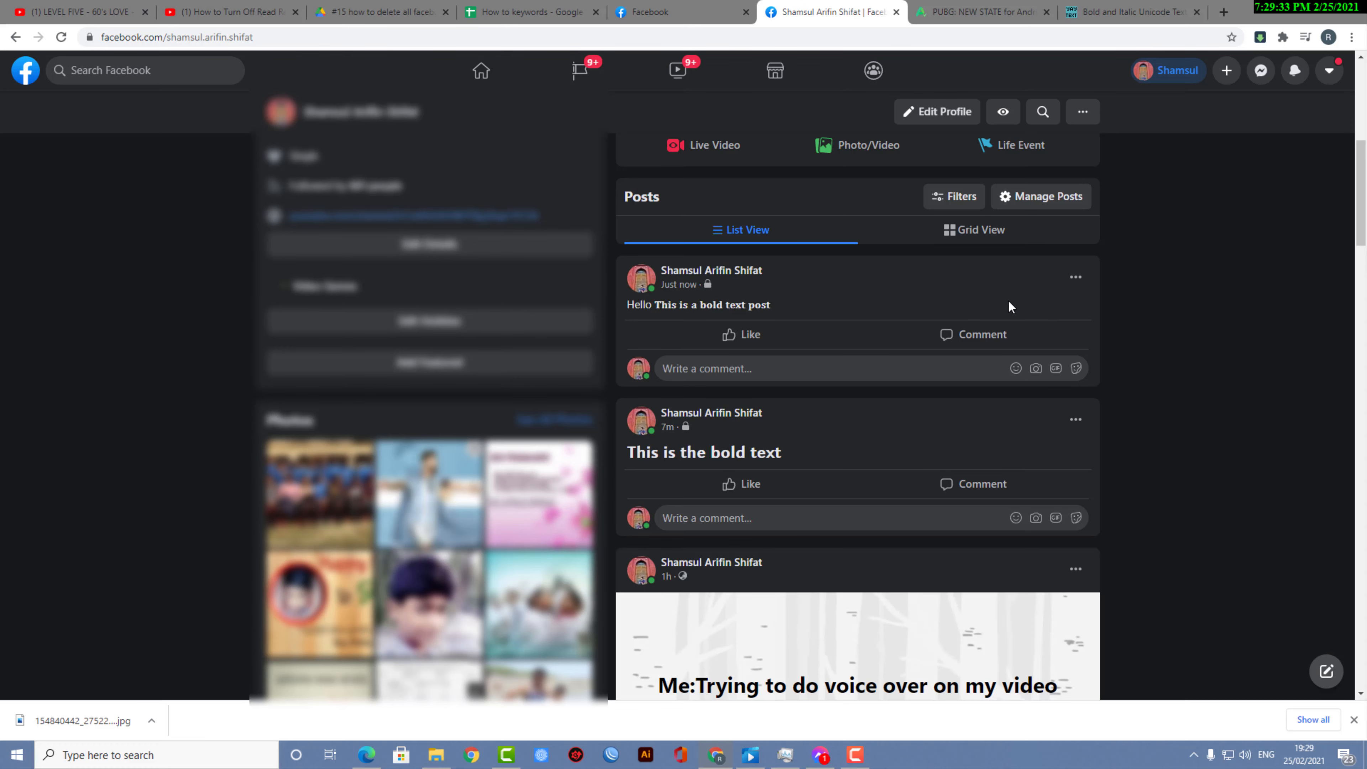